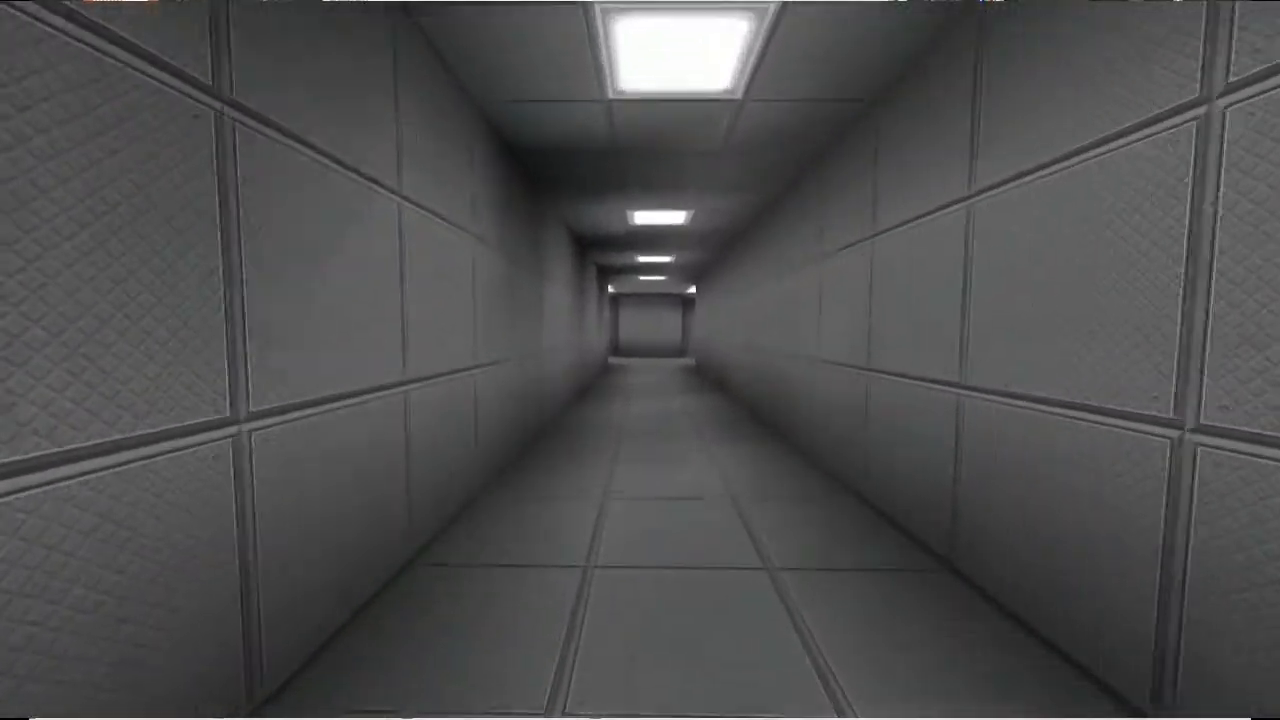
- Walk forward down the long grey panelled corridor toward the far hall
{"action": "key", "text": "w"}
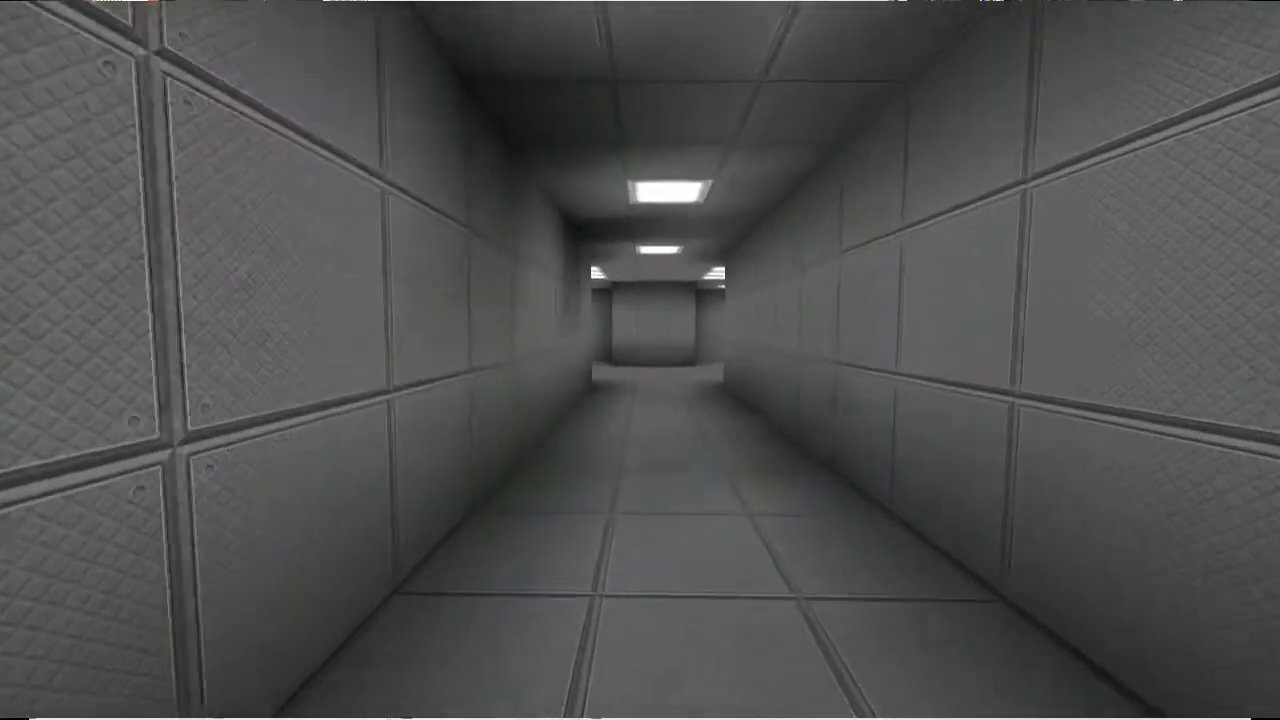
{"action": "key", "text": "w"}
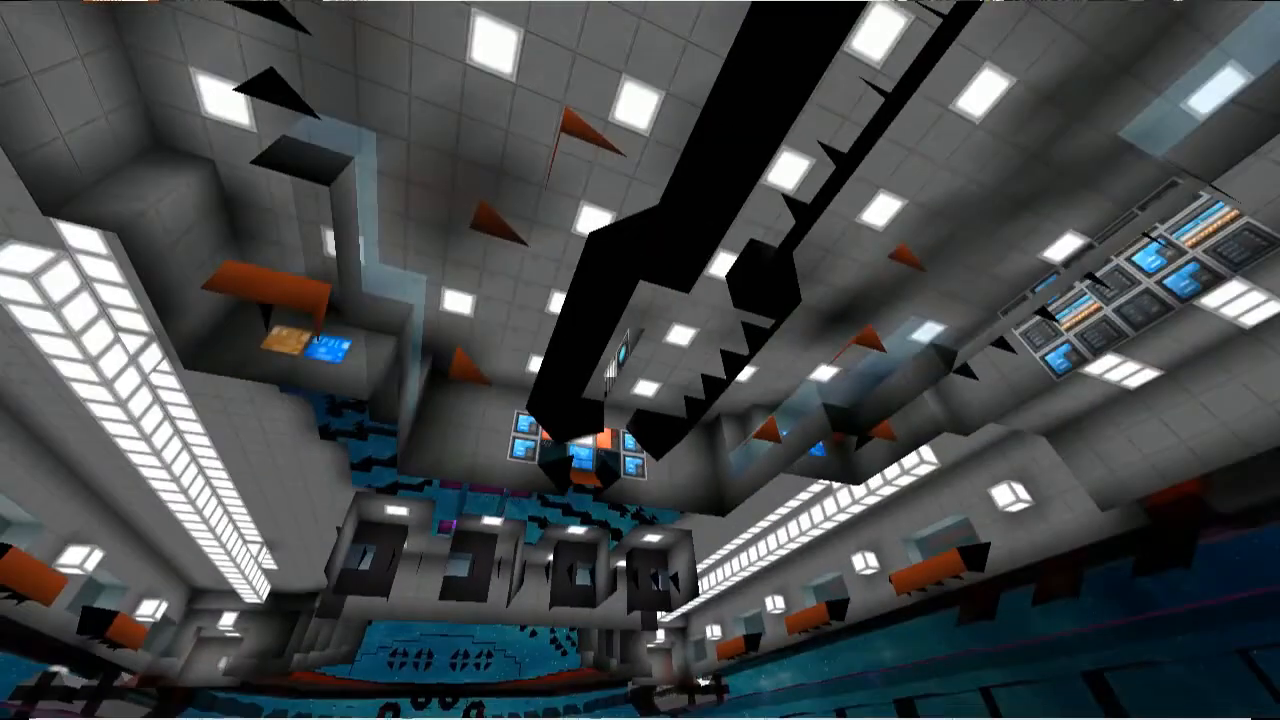
{"action": "mouse_move", "coordinate": [640, 360]}
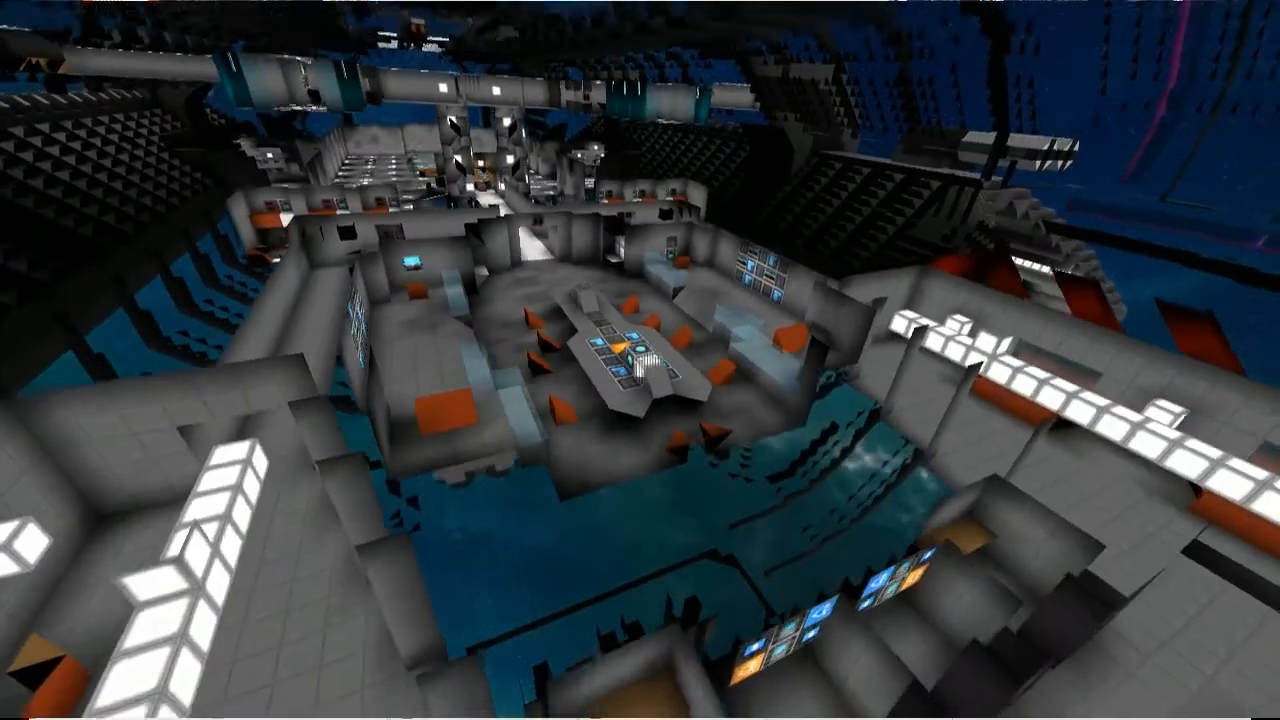
{"action": "mouse_move", "coordinate": [640, 360]}
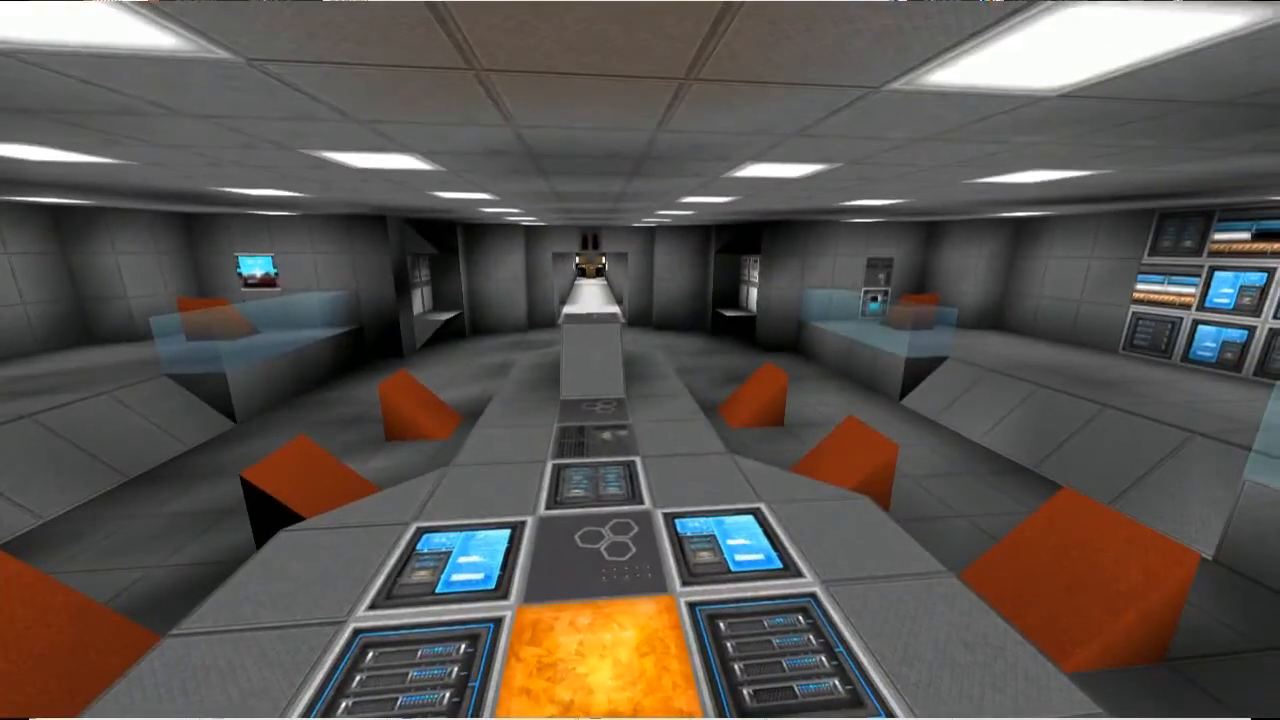
- Bring up the inventory listing stacks of blocks and weapons in the ops room
{"action": "key", "text": "i"}
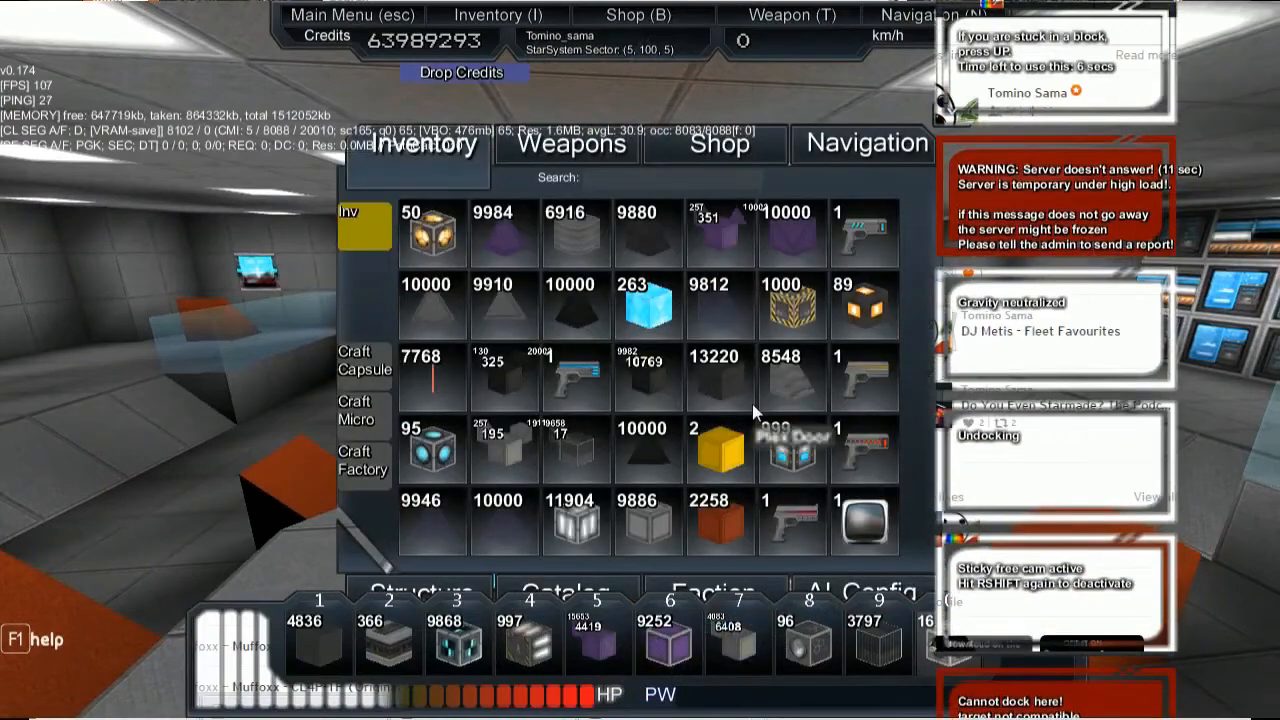